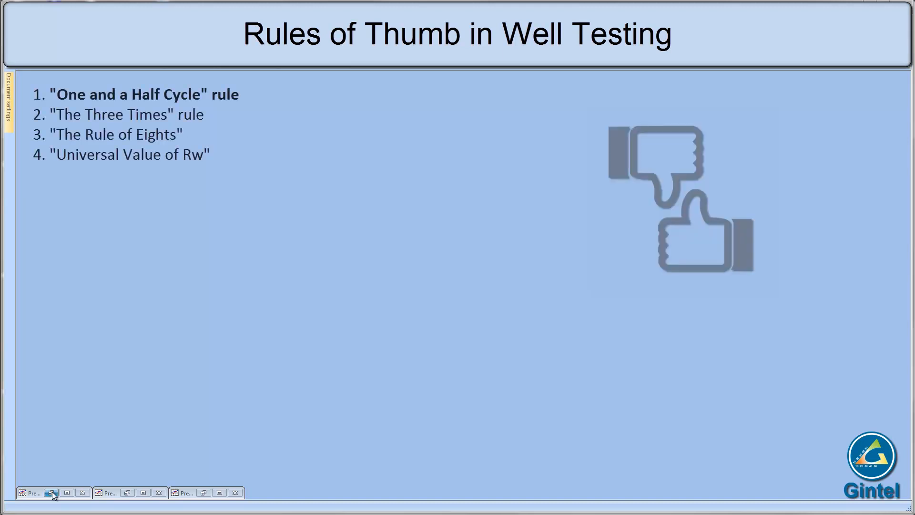
Restore the minimized Pressure Transient Analysis window showing the homogeneous infinite-reservoir model.
left_click(51, 493)
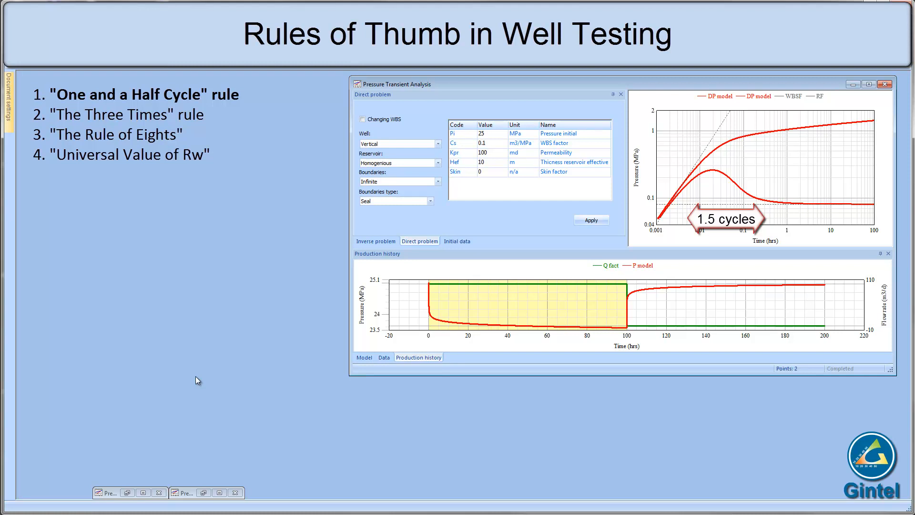
mouse_move(682, 215)
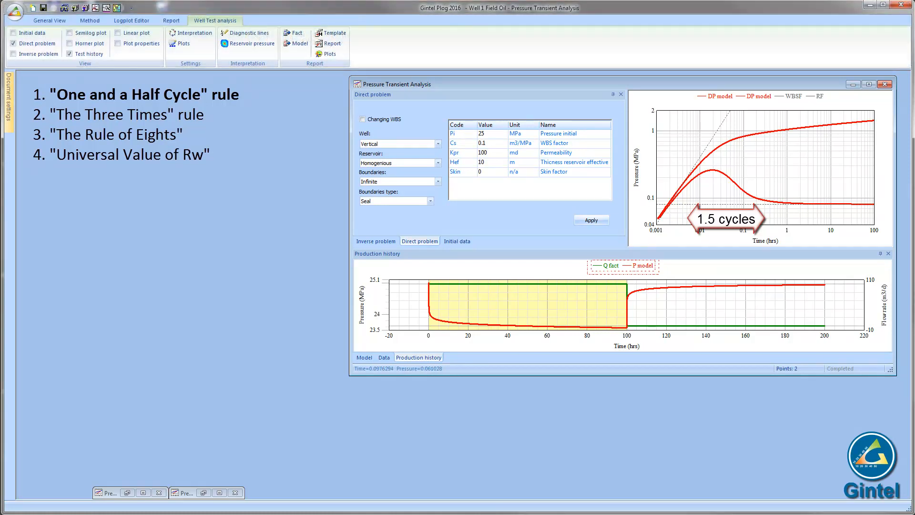
mouse_move(256, 109)
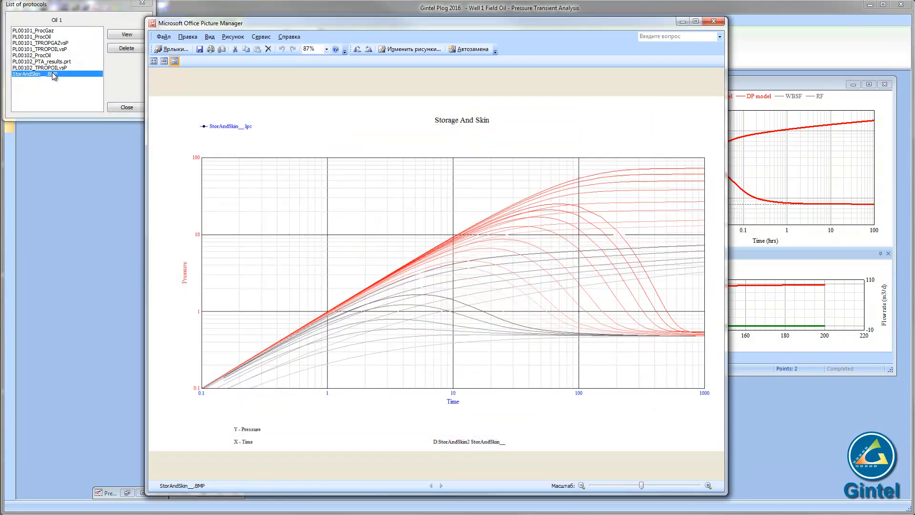
mouse_move(474, 360)
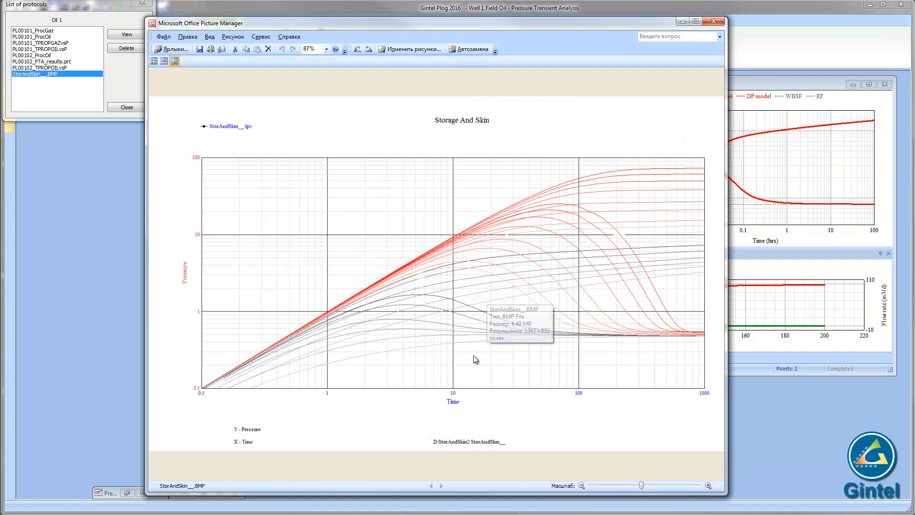
mouse_move(816, 407)
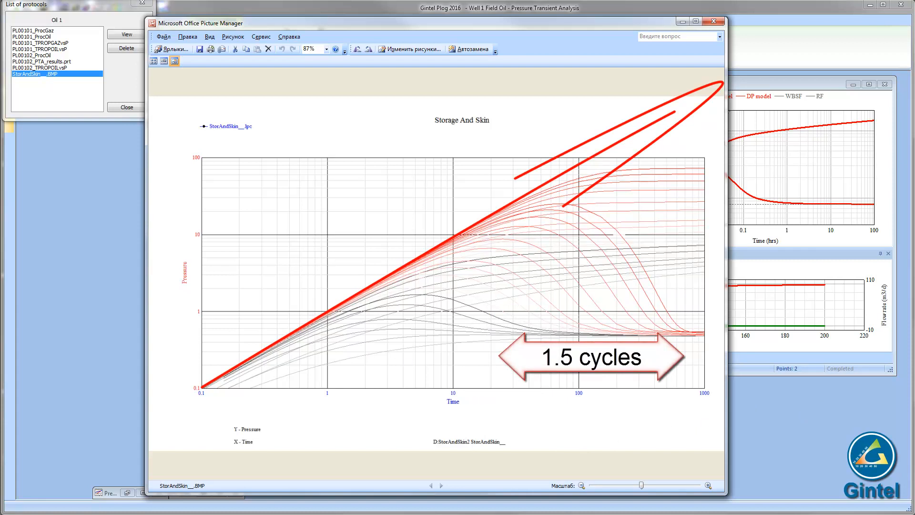
mouse_move(532, 318)
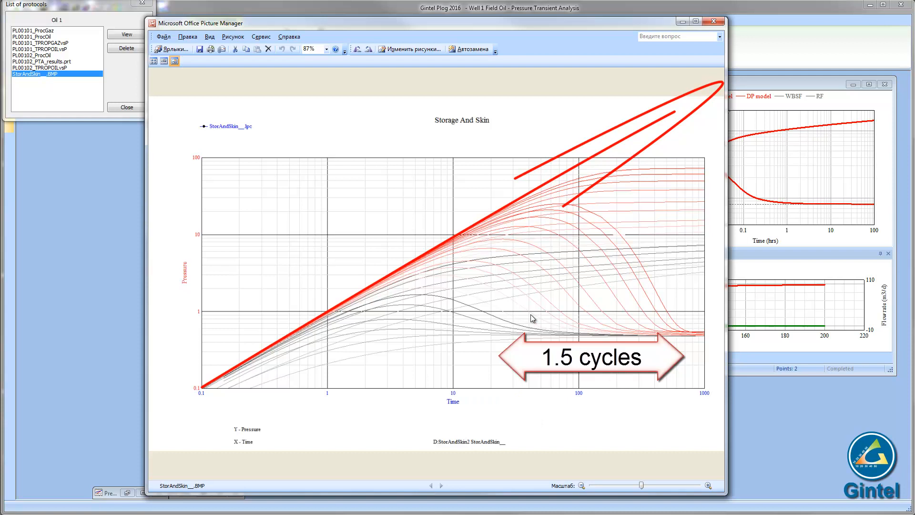
mouse_move(528, 210)
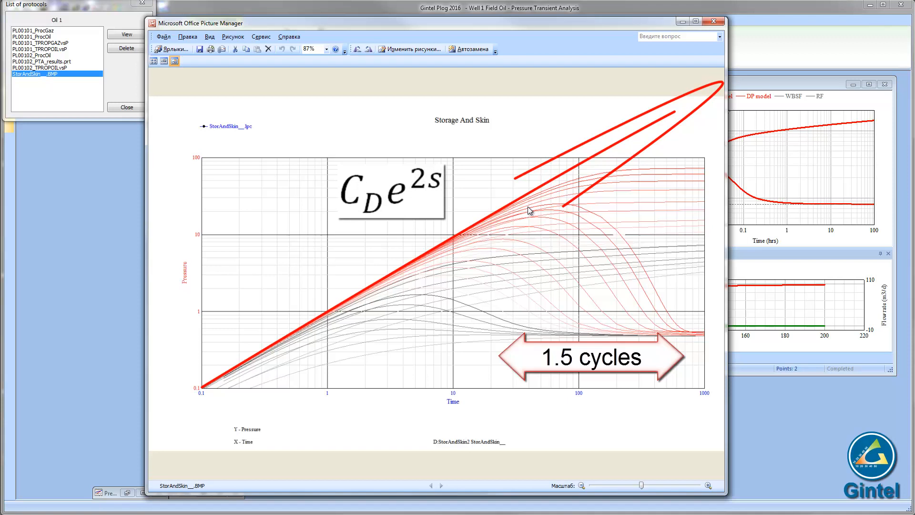
mouse_move(438, 302)
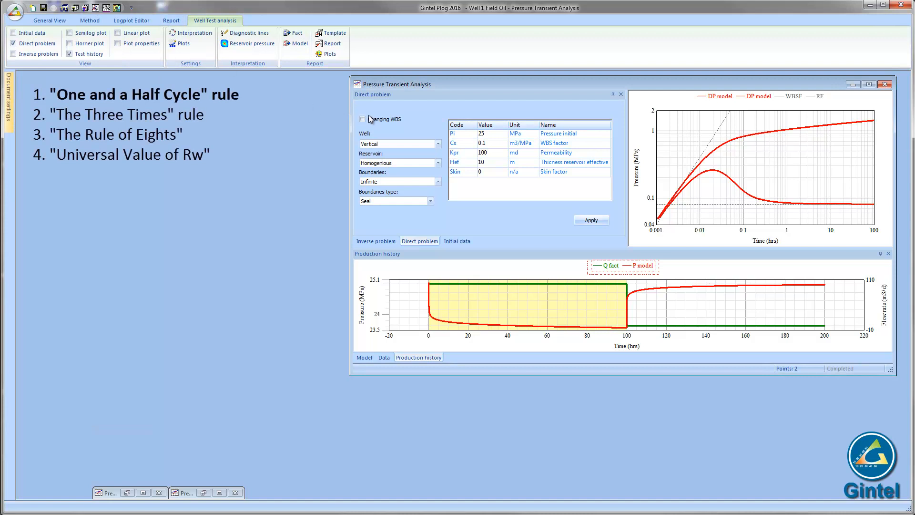
Enable changing wellbore storage with the Cds ratio and recalculate the model.
left_click(363, 118)
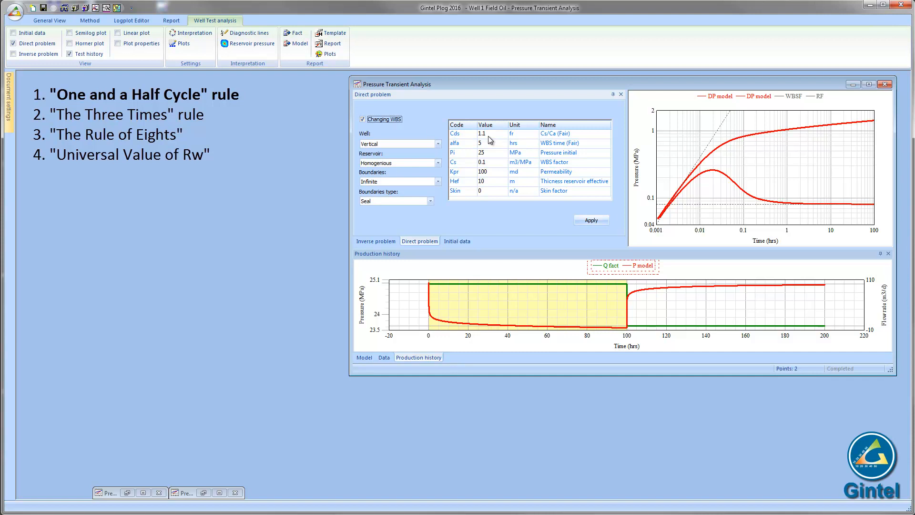
left_click(489, 133)
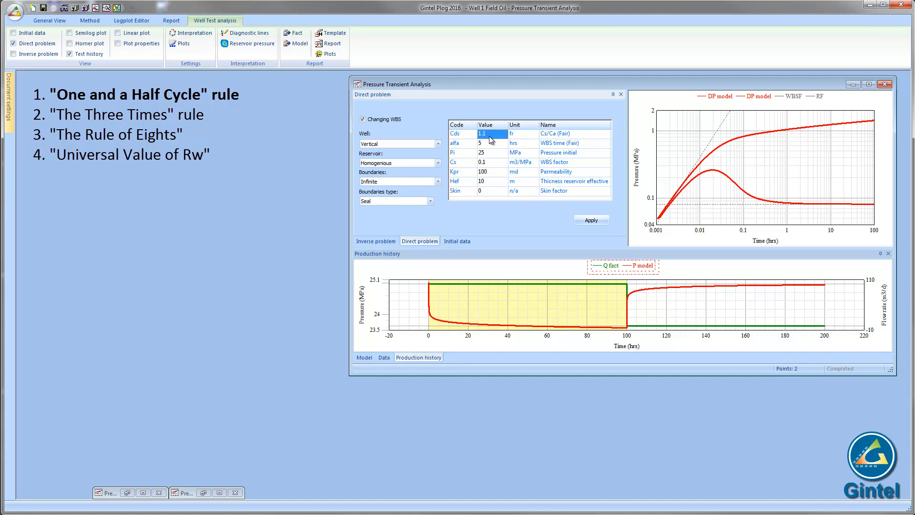
mouse_move(522, 181)
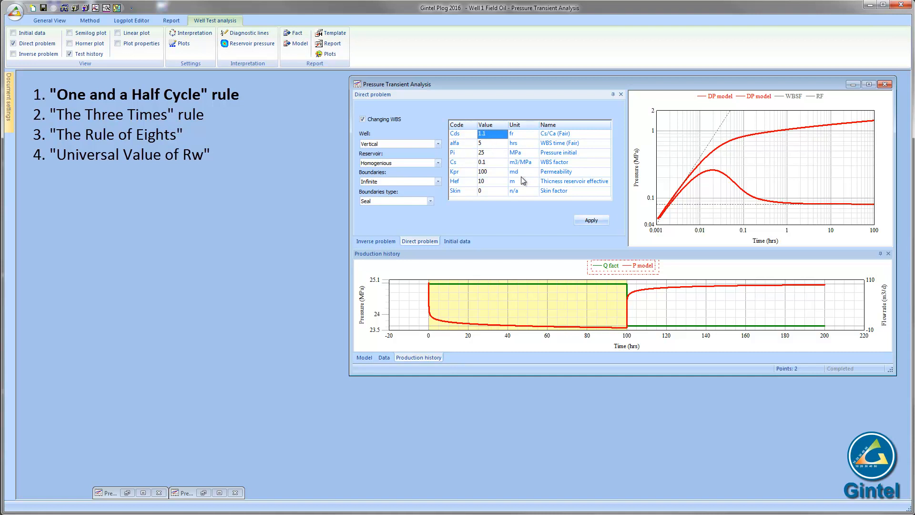
left_click(591, 220)
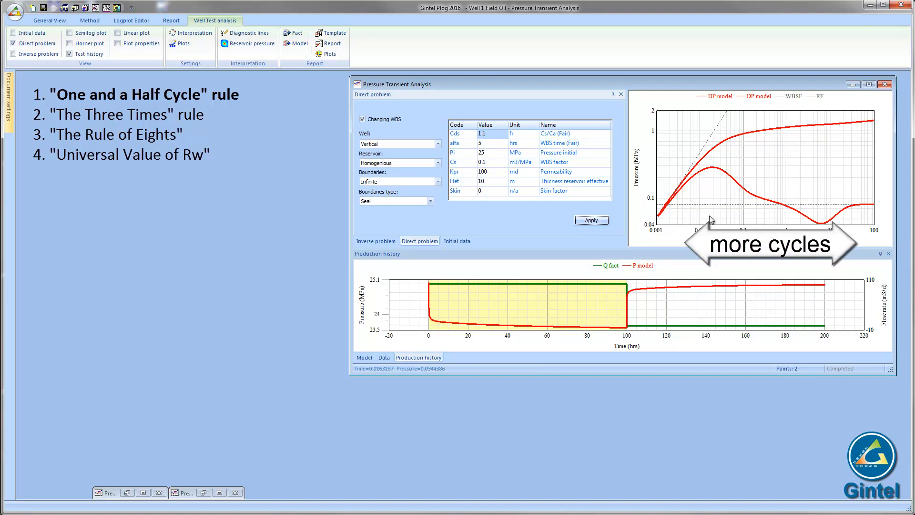
mouse_move(728, 218)
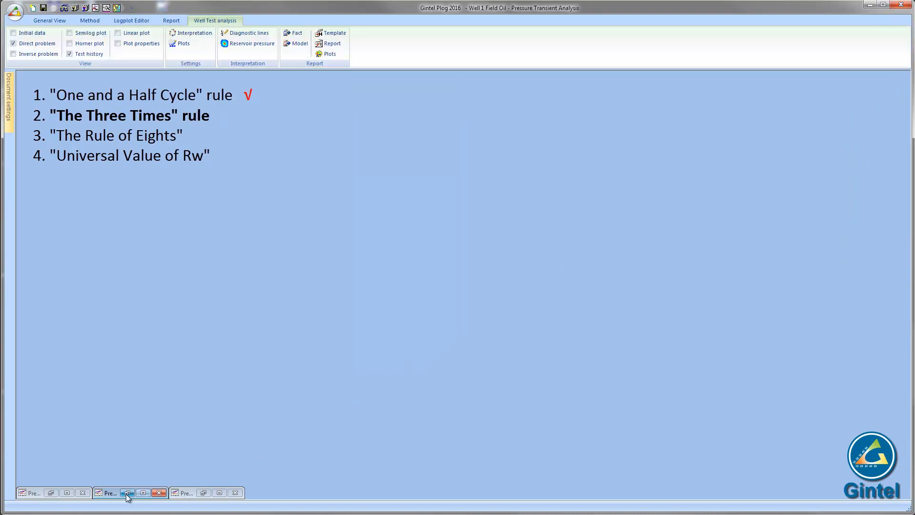
Bring up the second Pressure Transient Analysis window with the 400-hour production history.
left_click(127, 492)
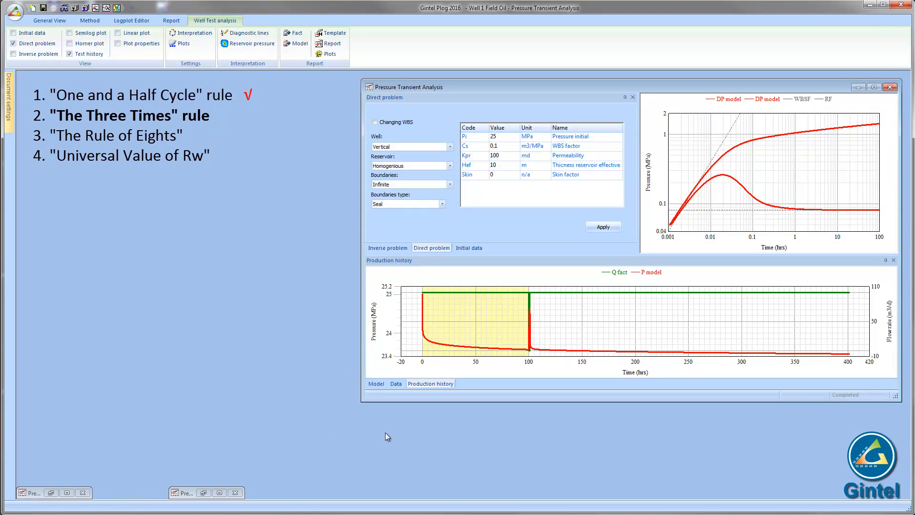
mouse_move(263, 237)
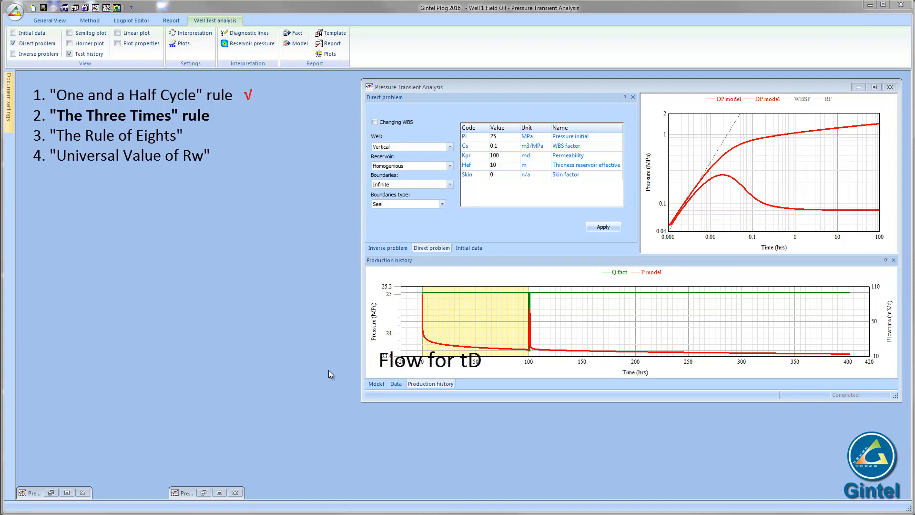
mouse_move(493, 417)
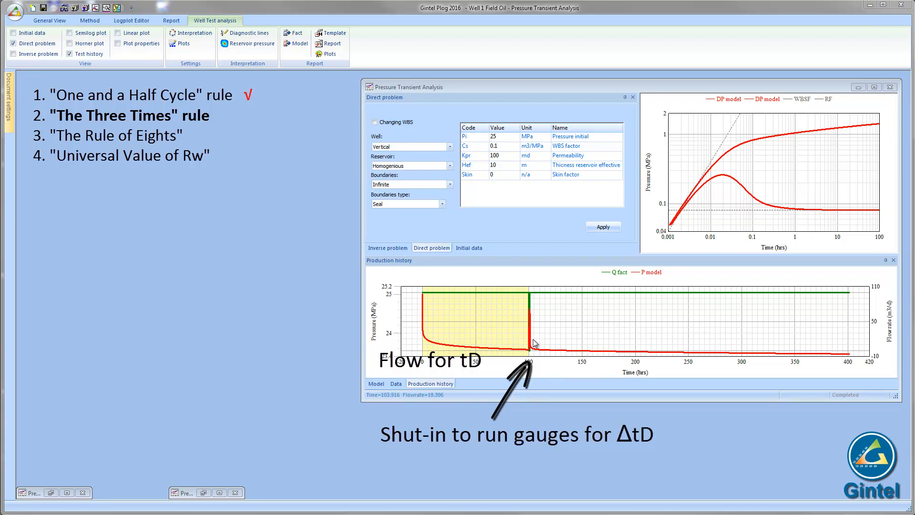
mouse_move(727, 362)
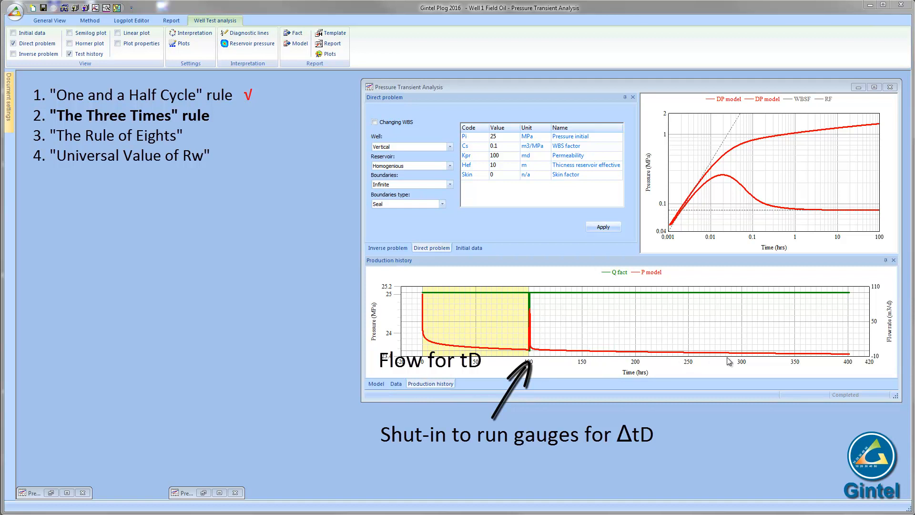
mouse_move(819, 350)
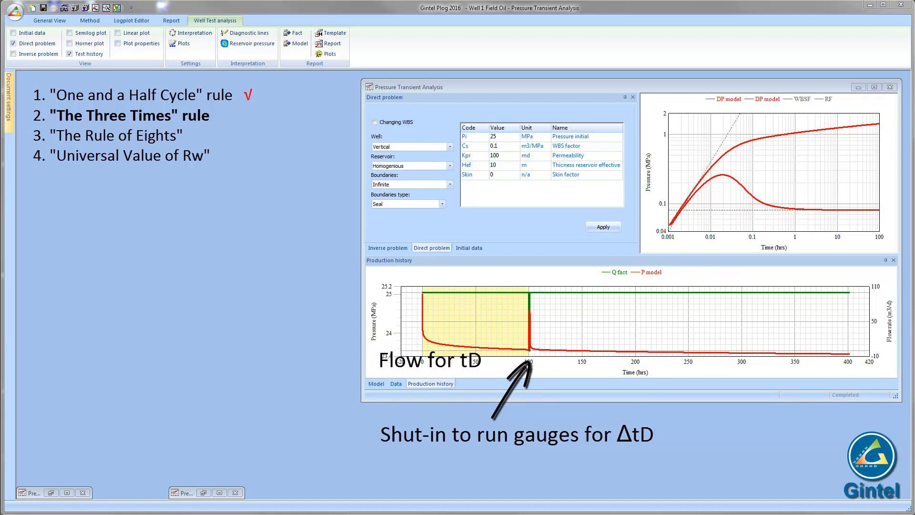
mouse_move(863, 369)
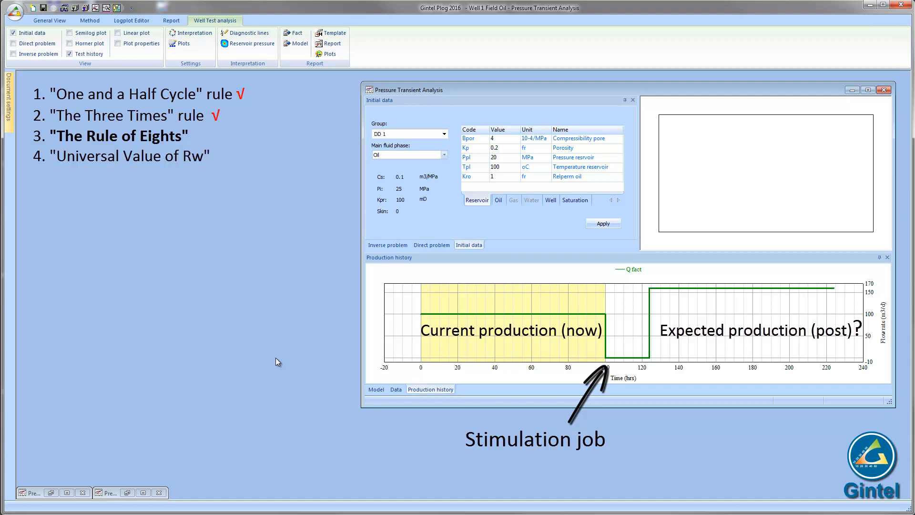
mouse_move(725, 439)
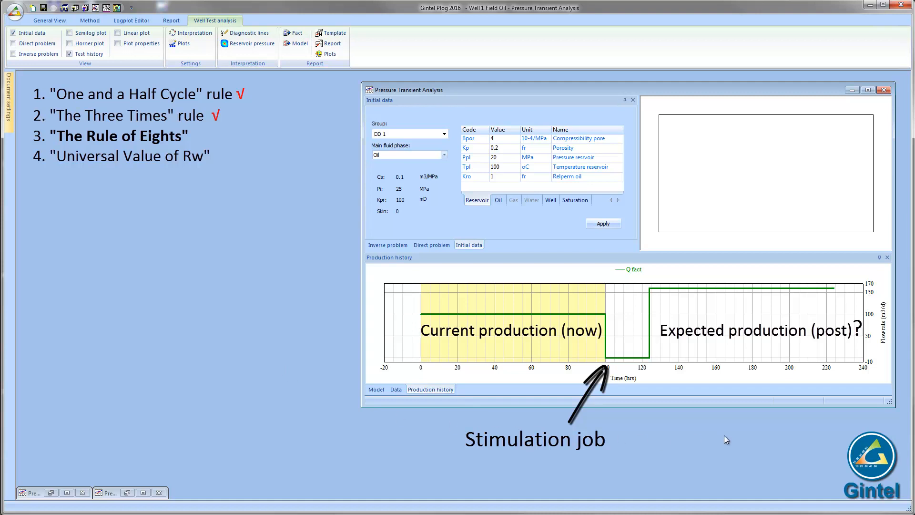
mouse_move(728, 435)
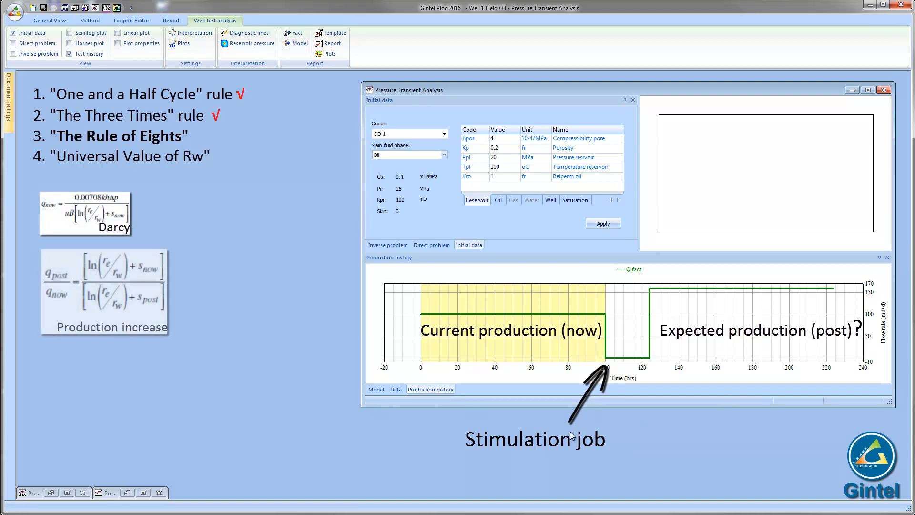
mouse_move(509, 339)
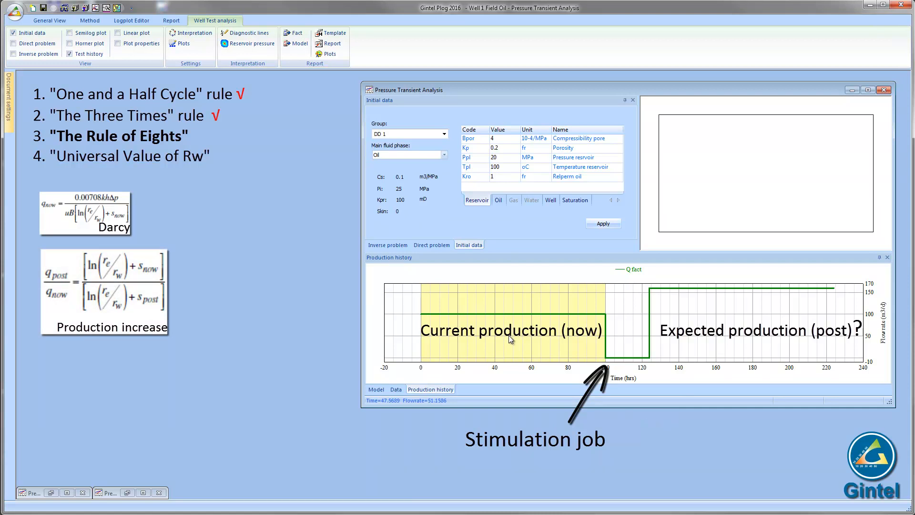
mouse_move(208, 338)
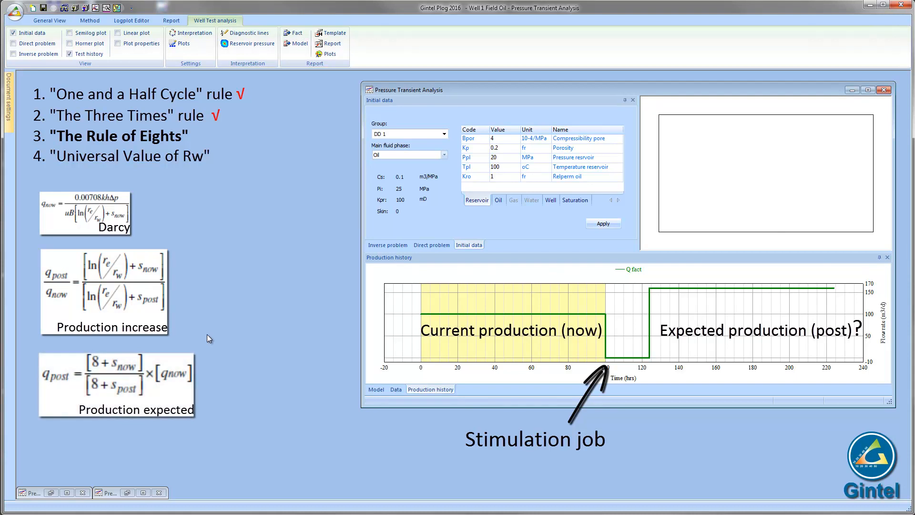
mouse_move(209, 346)
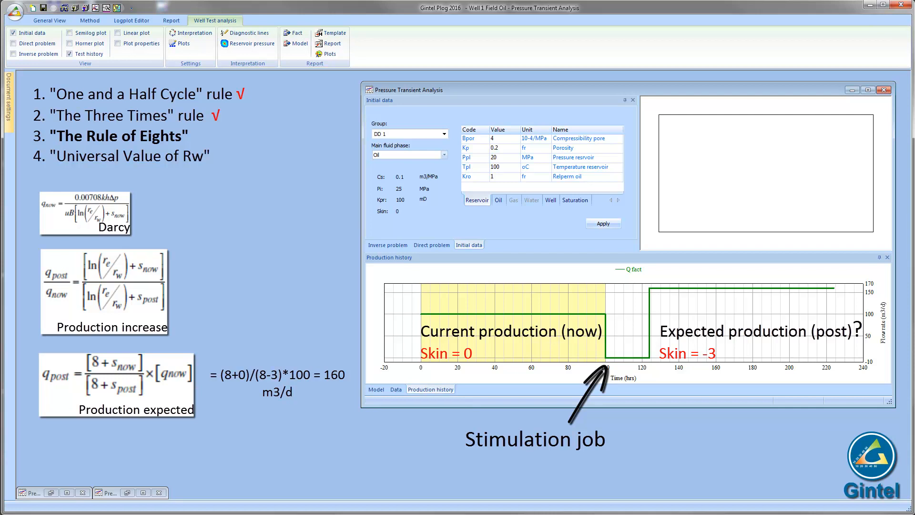
mouse_move(807, 303)
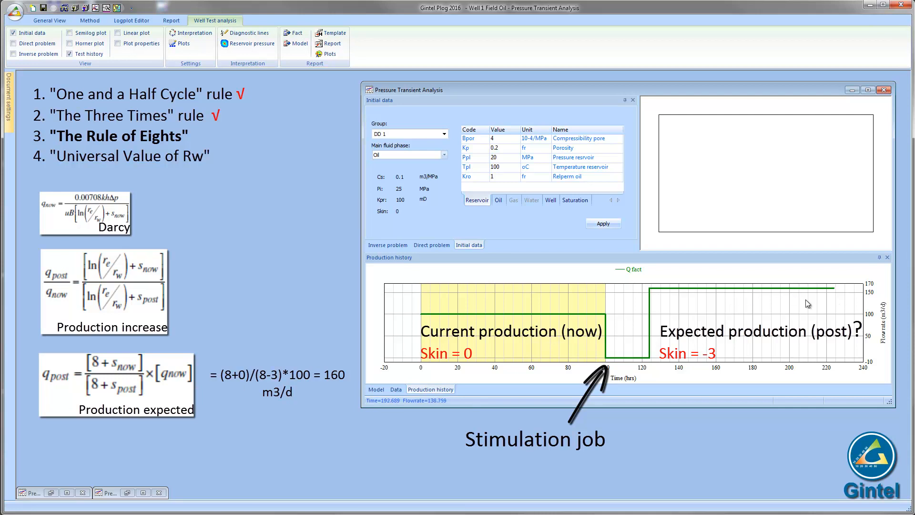
mouse_move(731, 298)
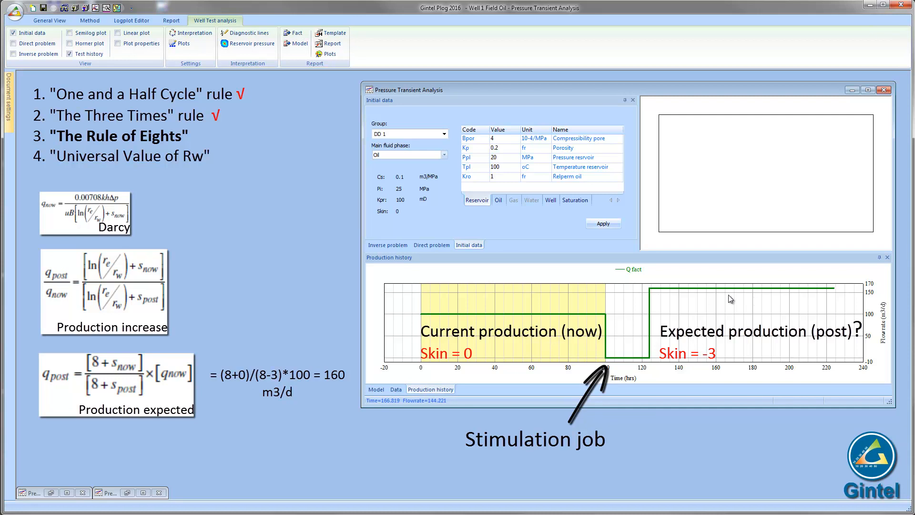
mouse_move(591, 406)
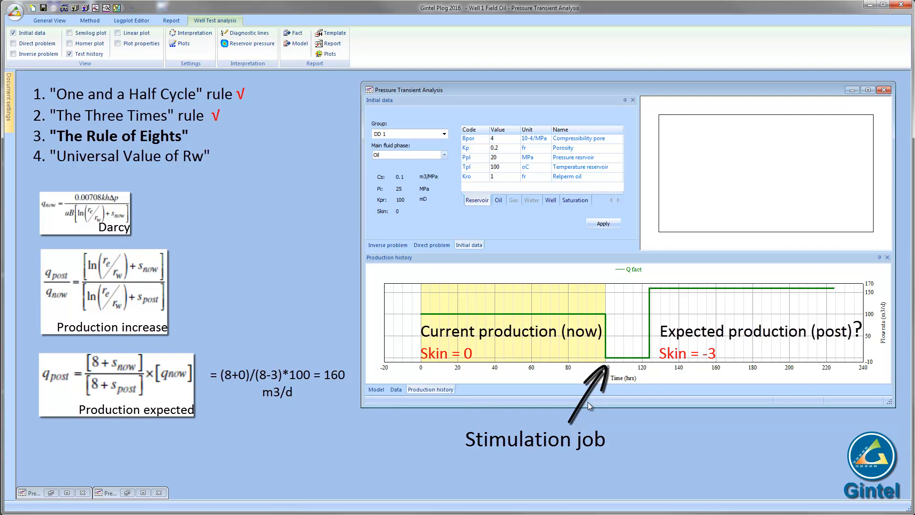
mouse_move(269, 243)
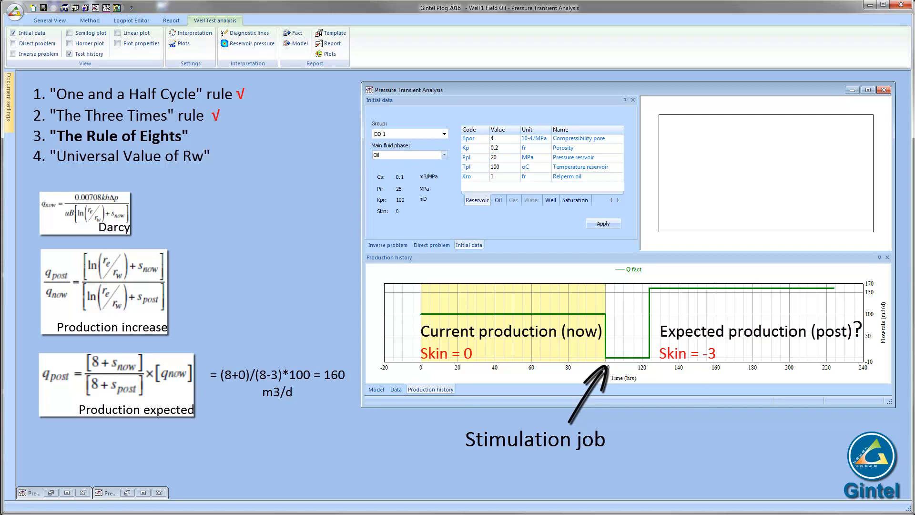
mouse_move(750, 95)
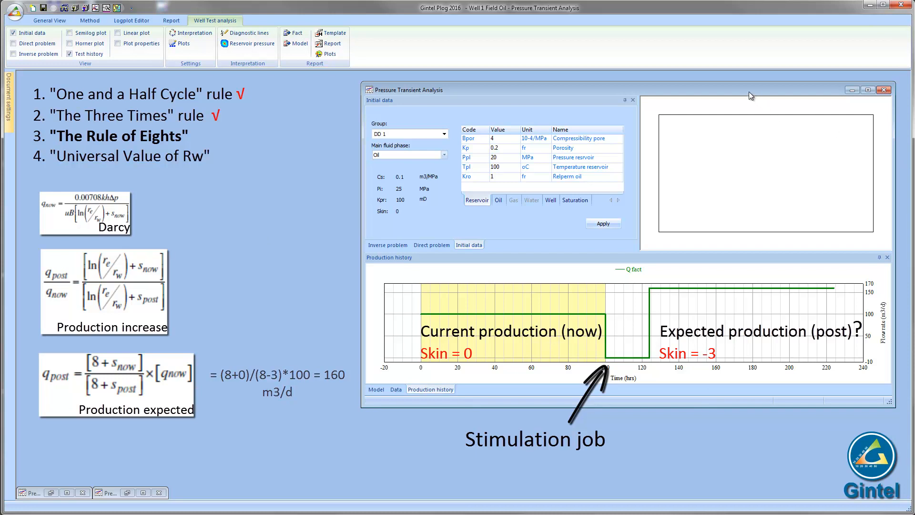
Show the well radius Rw in the Well parameters, then return to the direct problem model parameters.
left_click(549, 199)
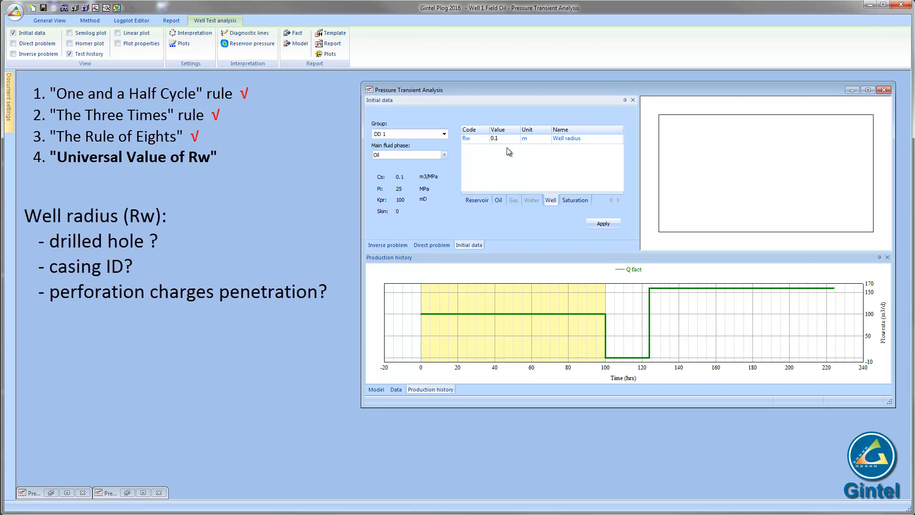
mouse_move(511, 153)
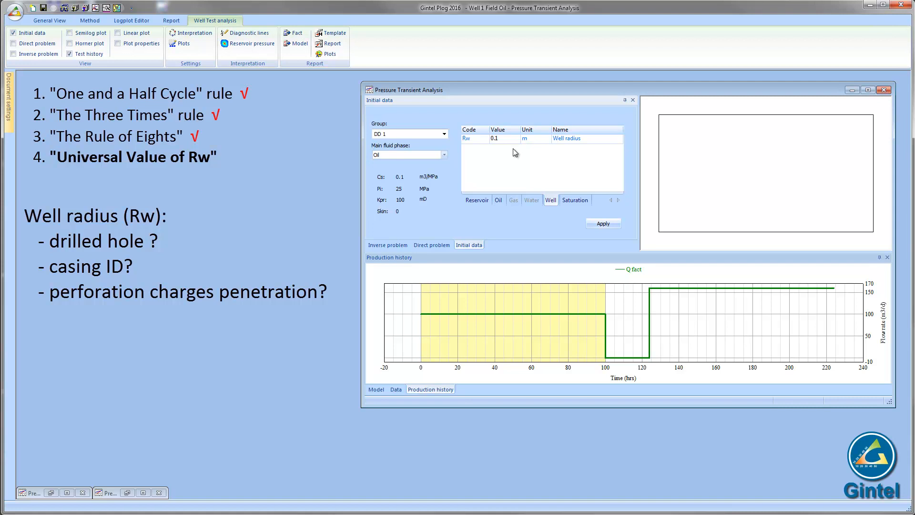
mouse_move(458, 227)
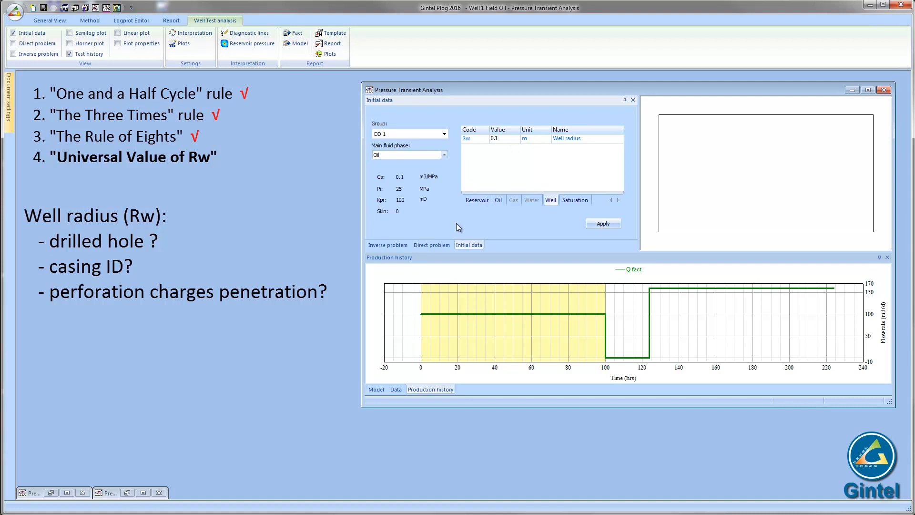
left_click(430, 244)
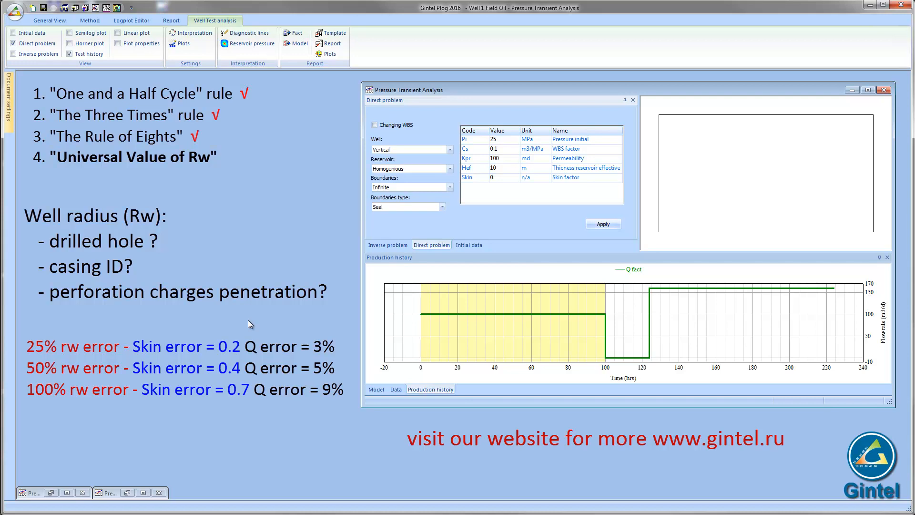
mouse_move(160, 267)
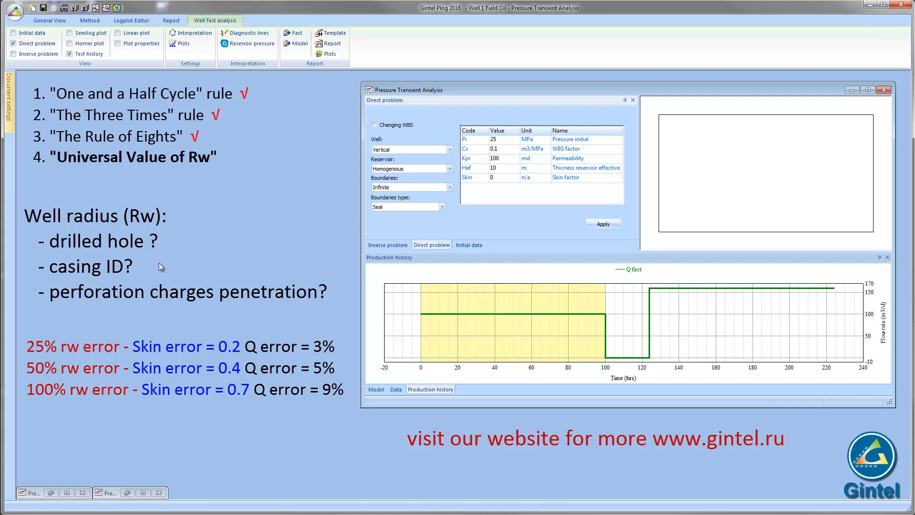